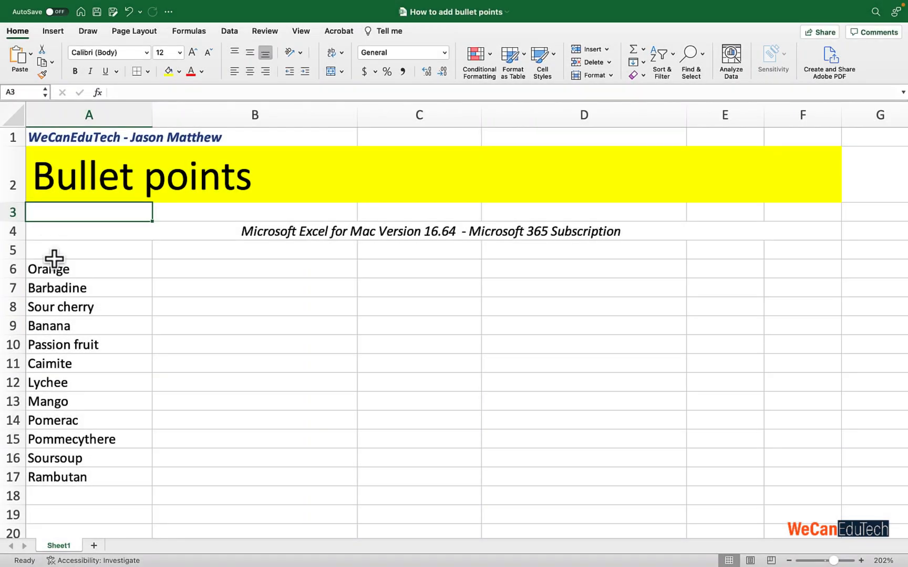
mouse_move(93, 339)
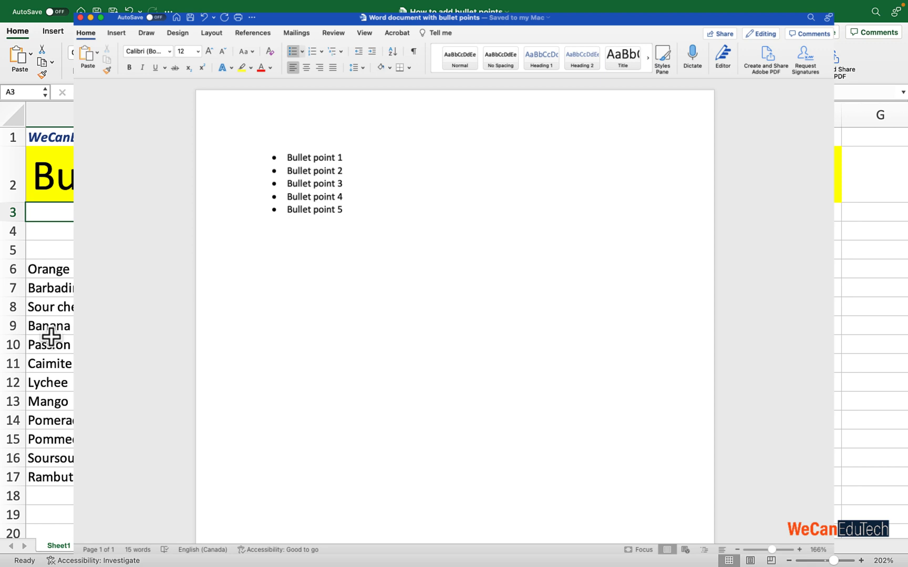
mouse_move(51, 344)
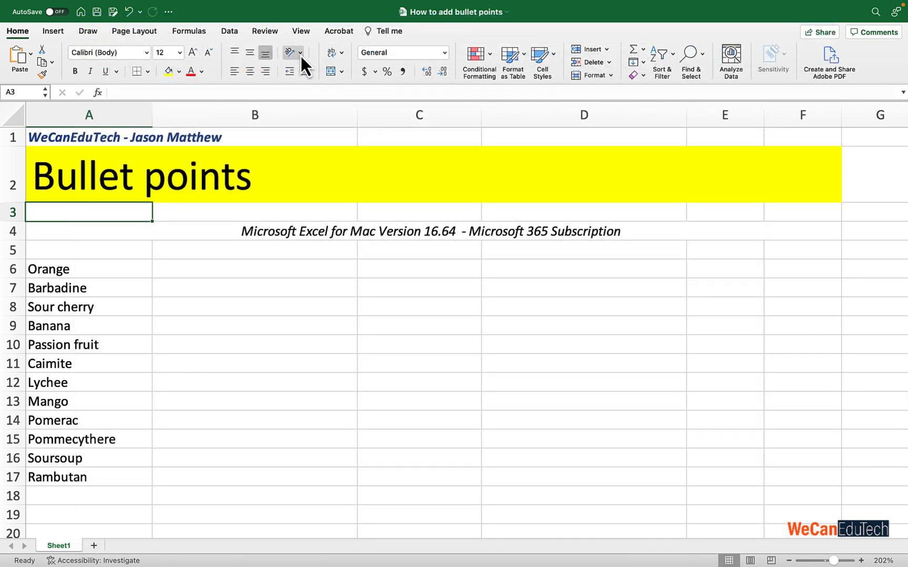
mouse_move(293, 71)
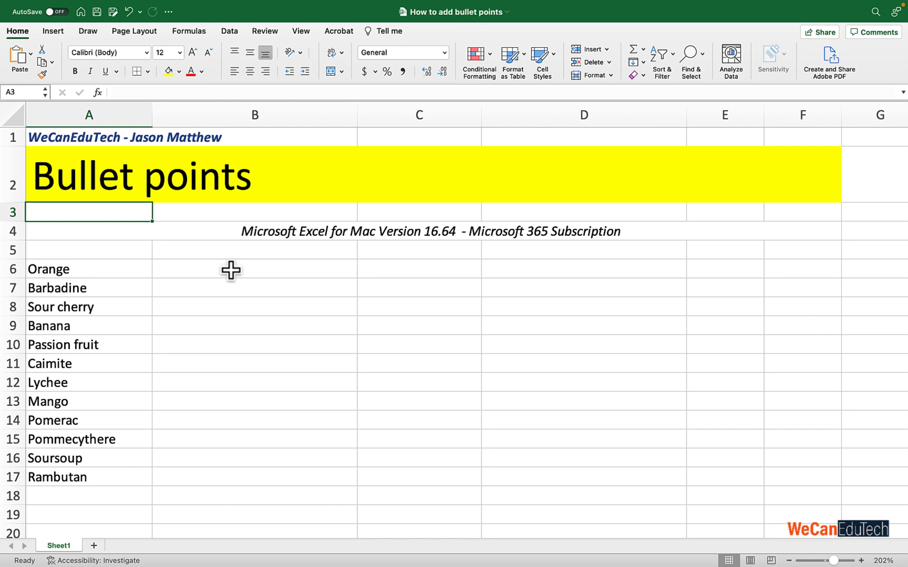
Select cell B6 and bring up the Character Viewer from Insert > Symbol.
click(254, 269)
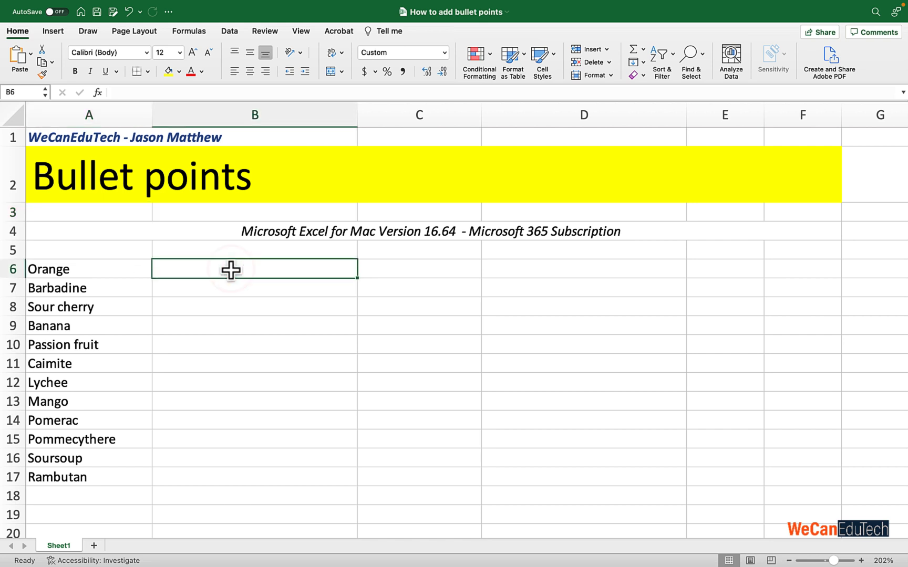
mouse_move(58, 69)
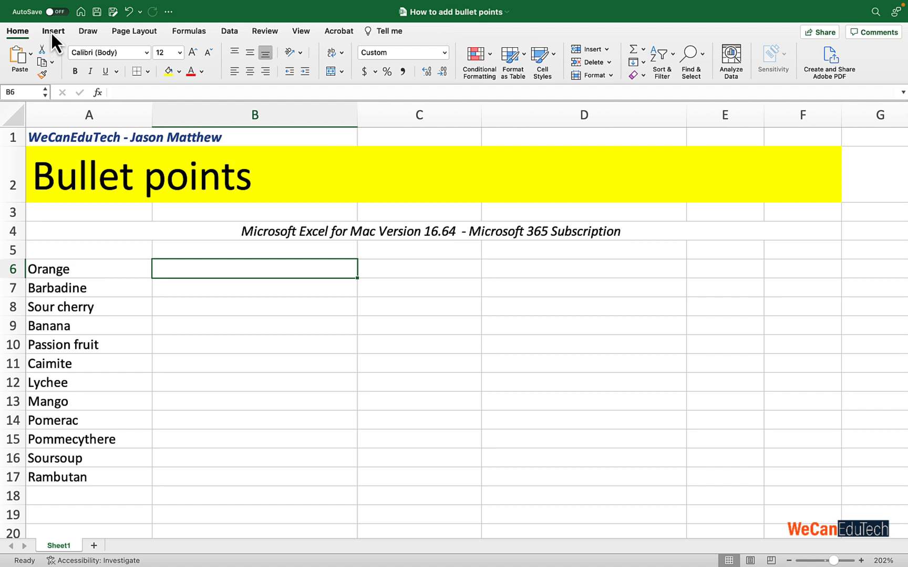
click(53, 31)
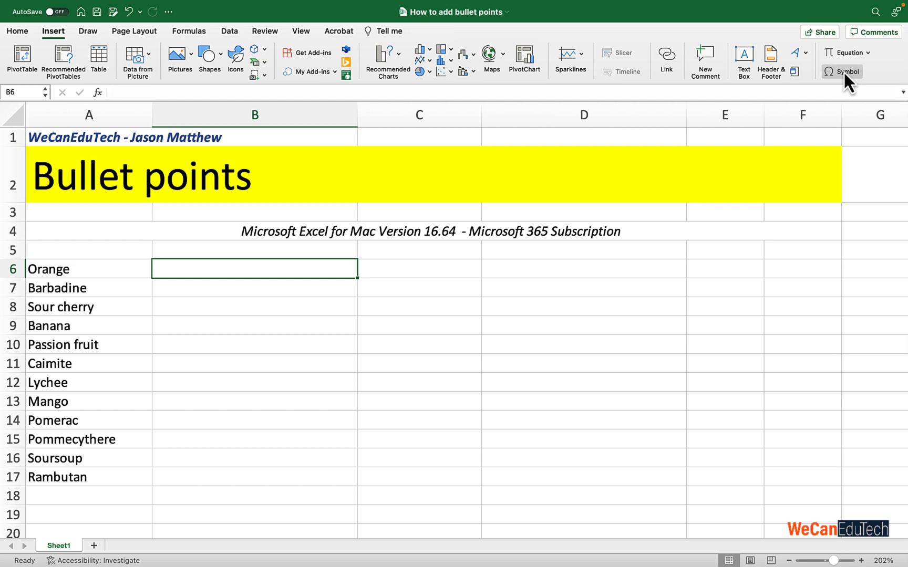
mouse_move(847, 82)
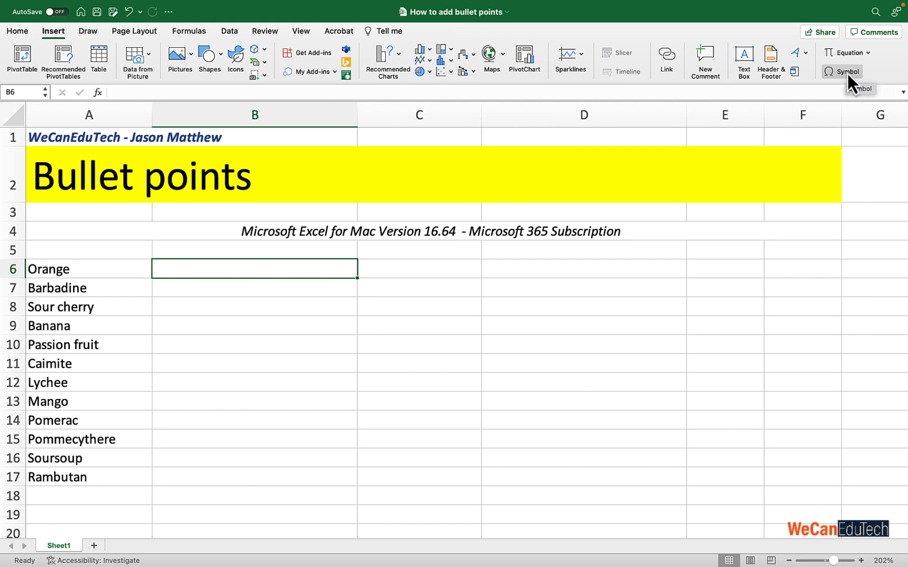
click(840, 72)
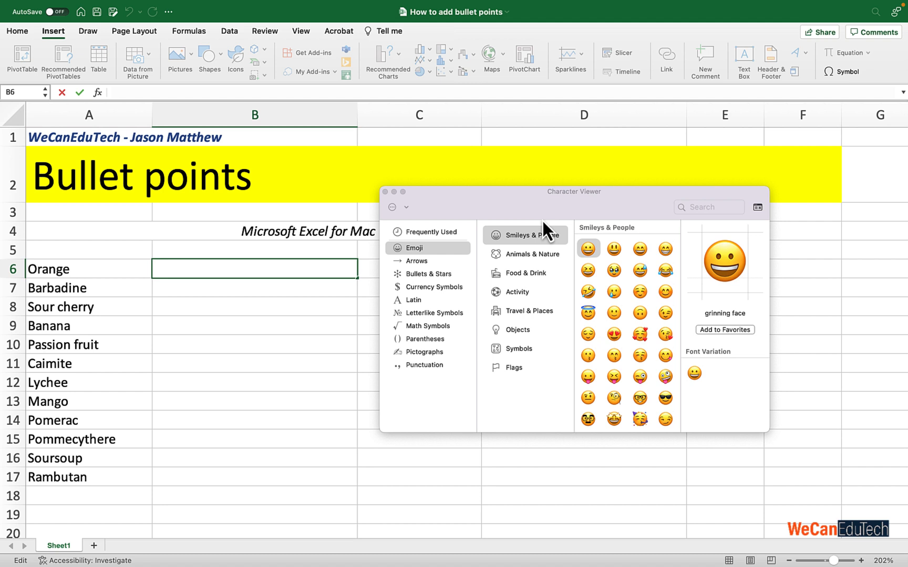
mouse_move(508, 236)
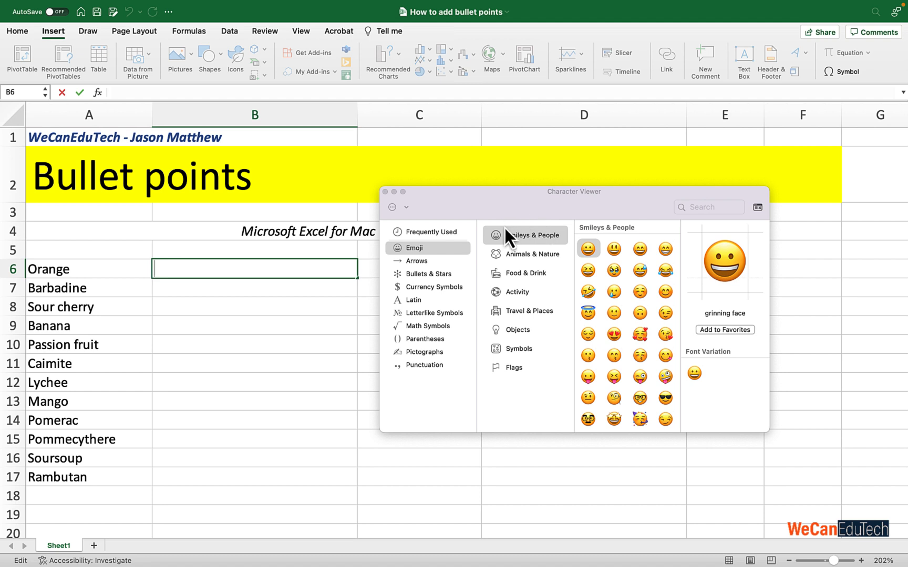
mouse_move(501, 228)
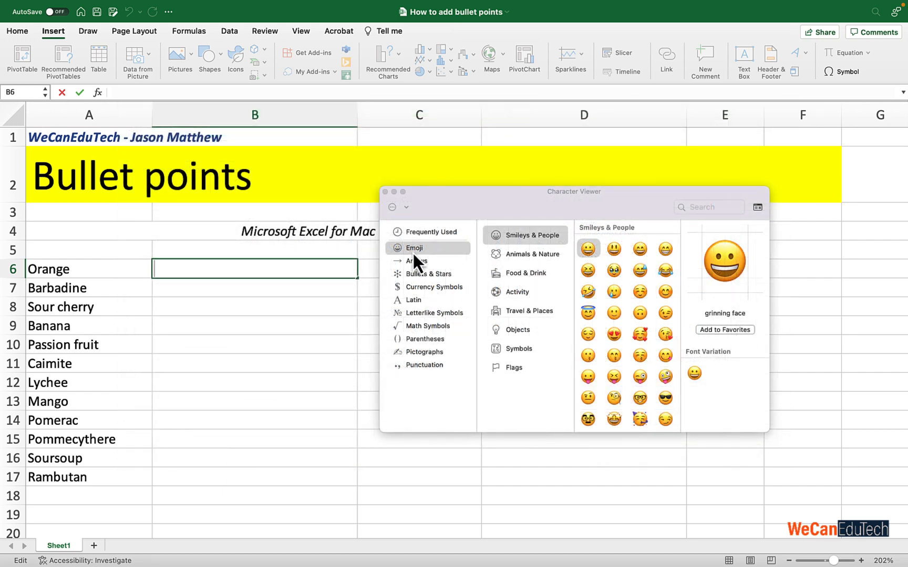
mouse_move(418, 285)
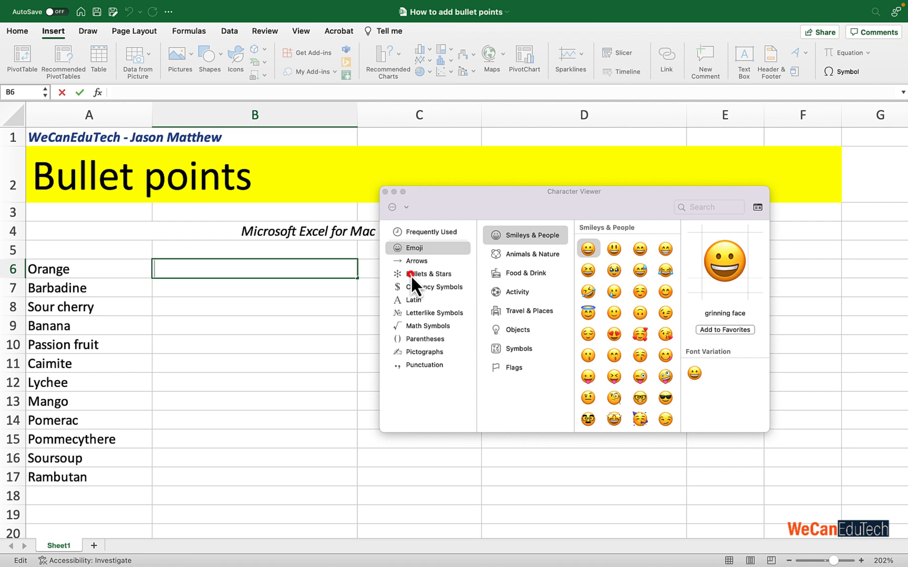
Insert a bullet, a check mark and a drop-shadowed white square from Bullets & Stars.
click(427, 273)
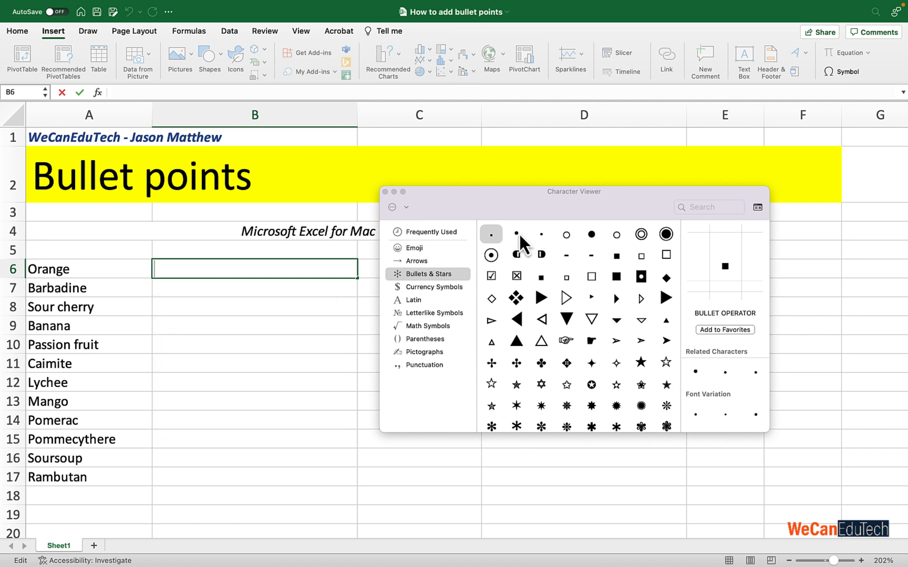
click(515, 234)
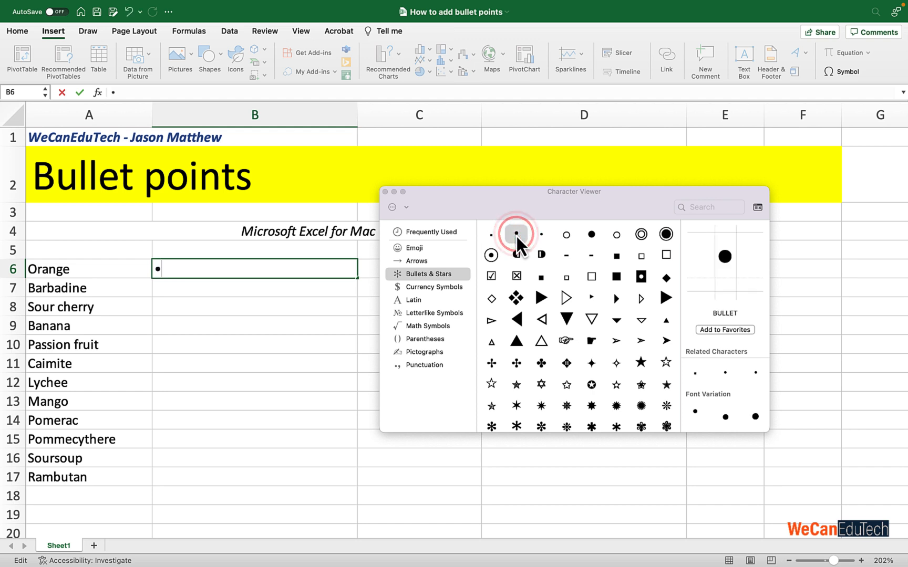
scroll(down, 3)
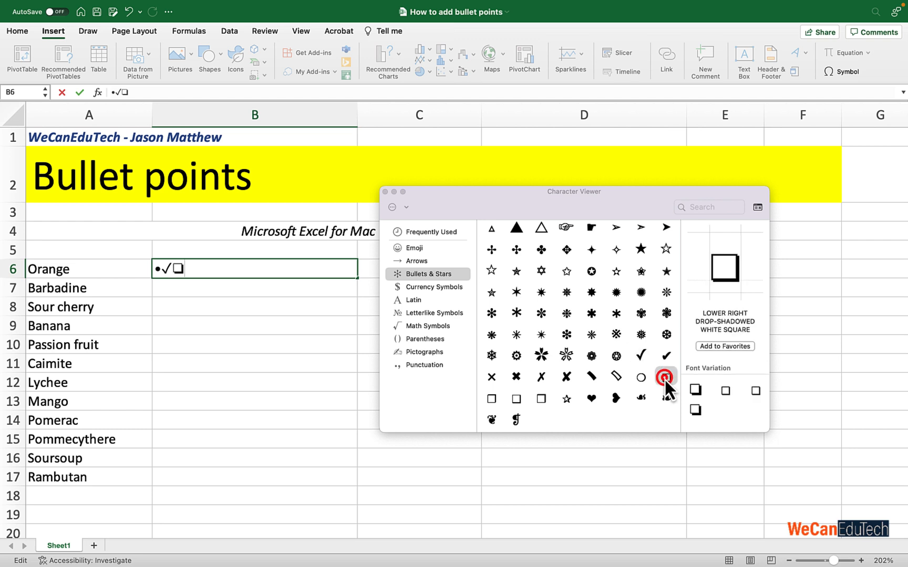
click(666, 377)
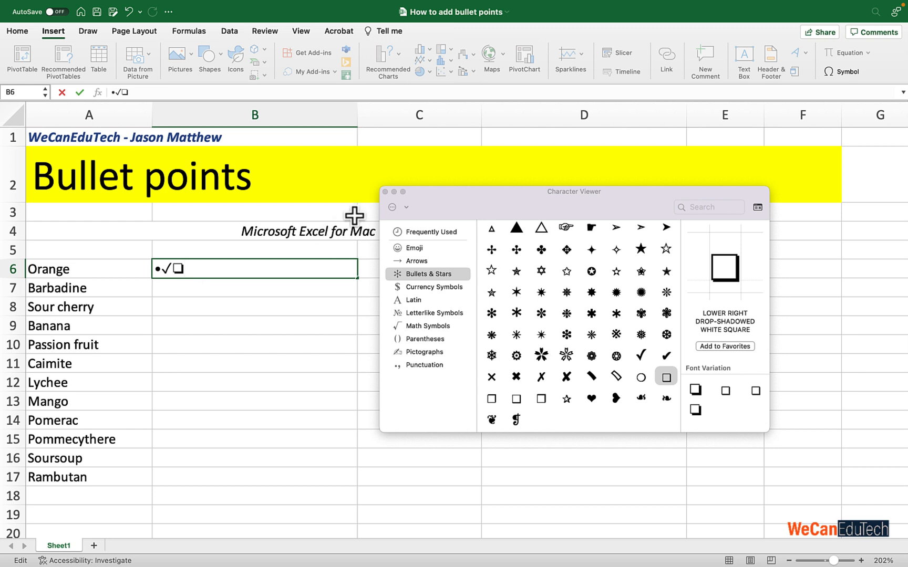
Dismiss the Character Viewer and click into B6's text beside the bullet.
click(385, 191)
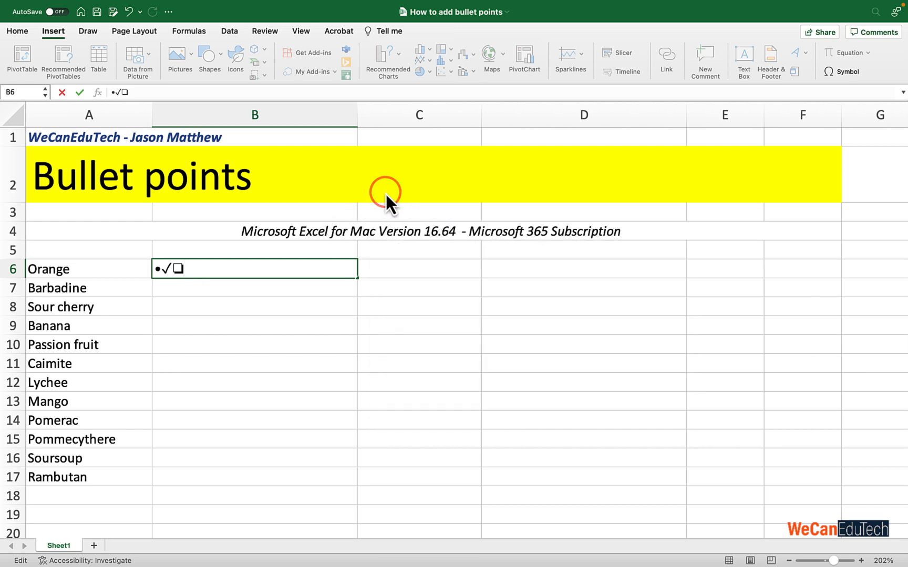
click(162, 268)
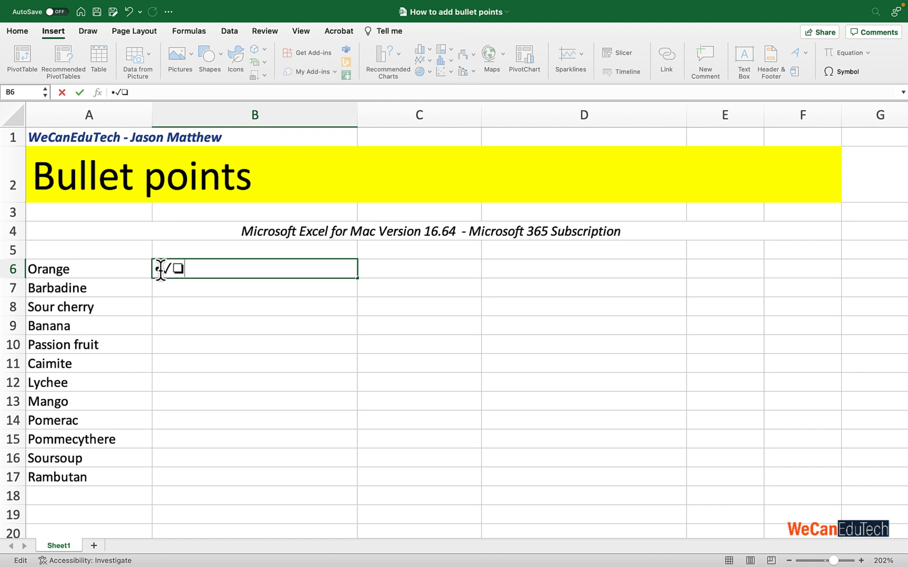
click(162, 268)
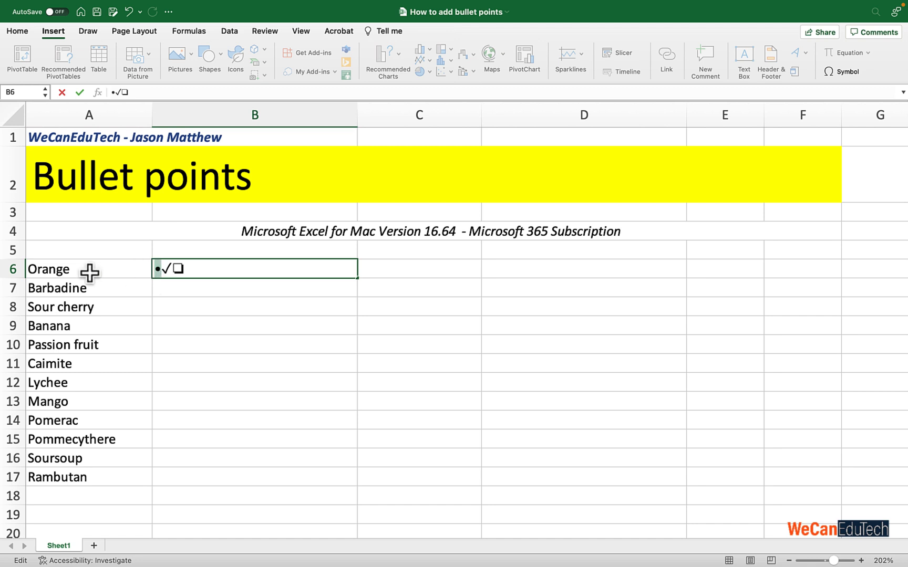
Give the fruit names in column A the custom number format '• @'.
drag(89, 269, 89, 402)
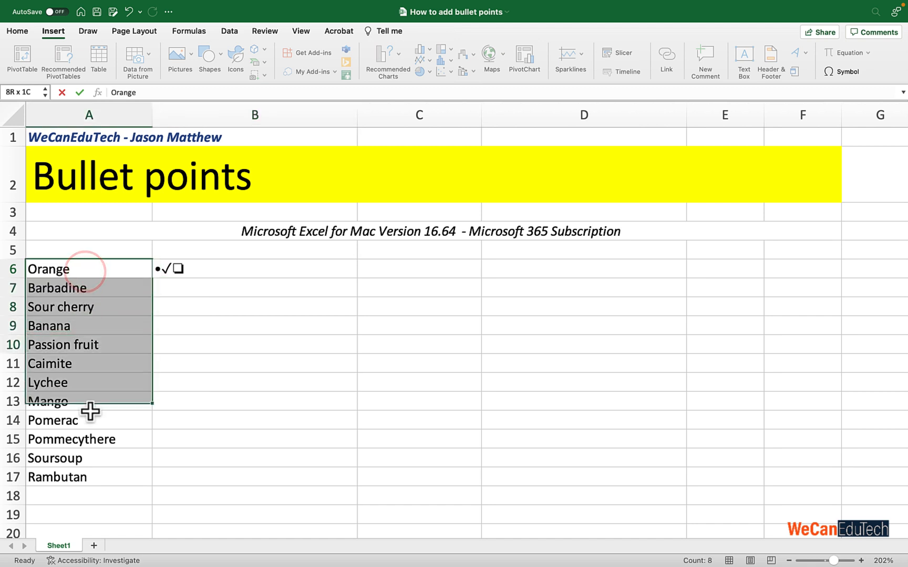
drag(90, 412, 97, 515)
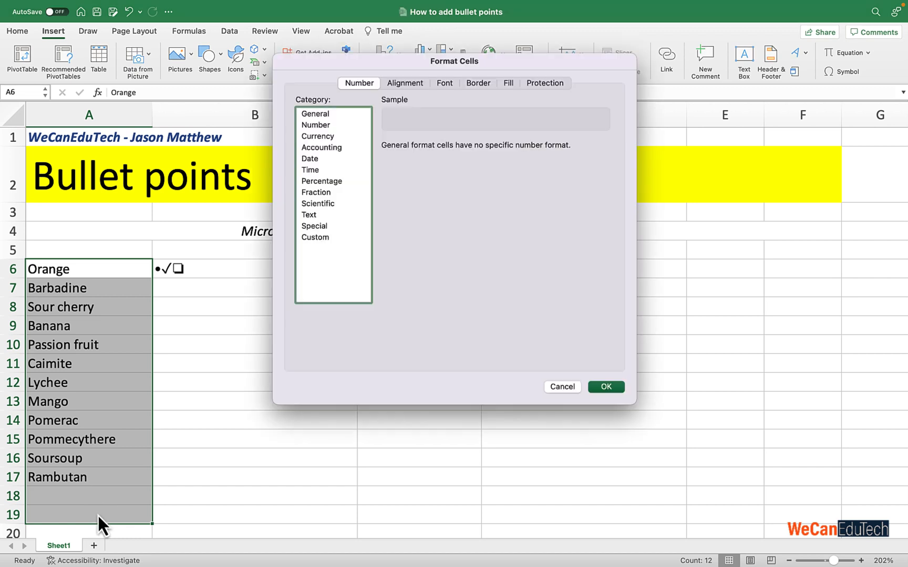
mouse_move(422, 74)
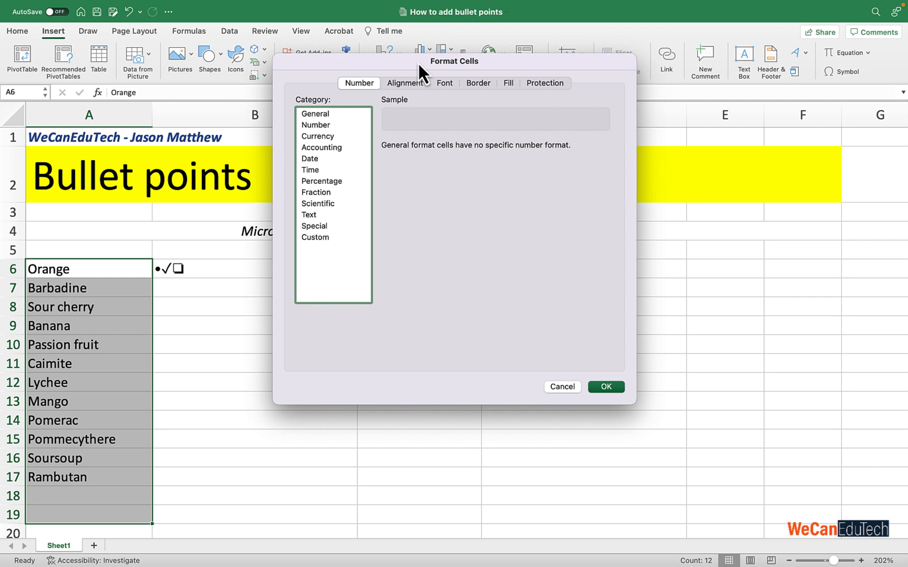
mouse_move(362, 101)
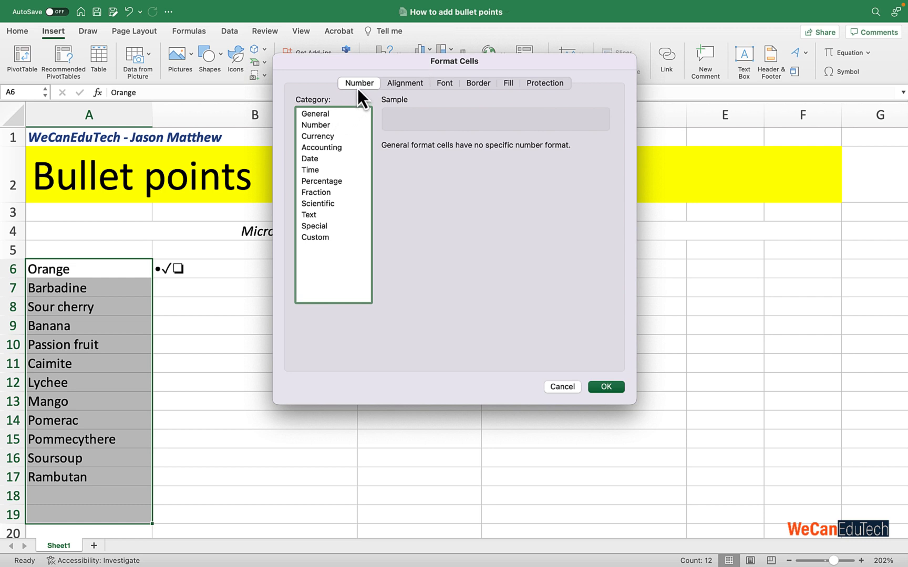
mouse_move(316, 252)
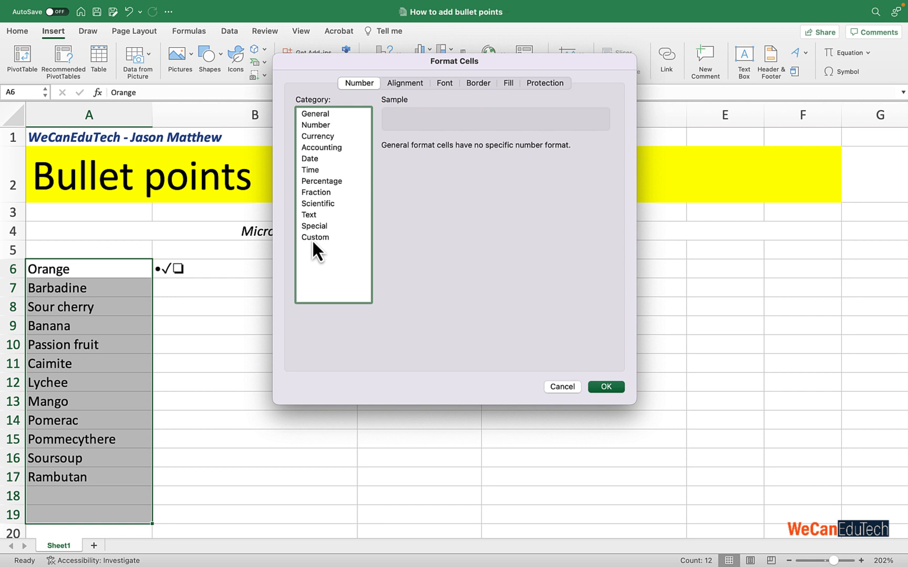
click(314, 237)
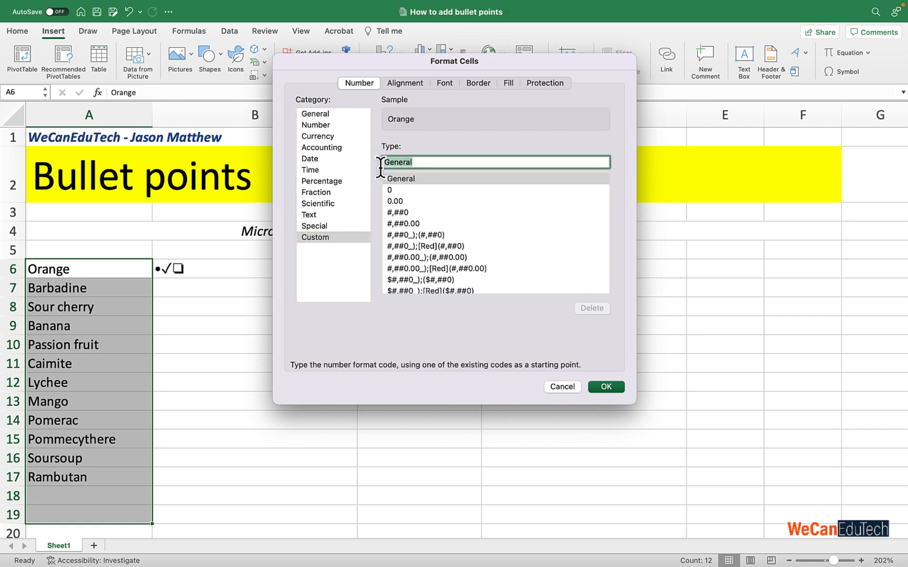
key(Delete)
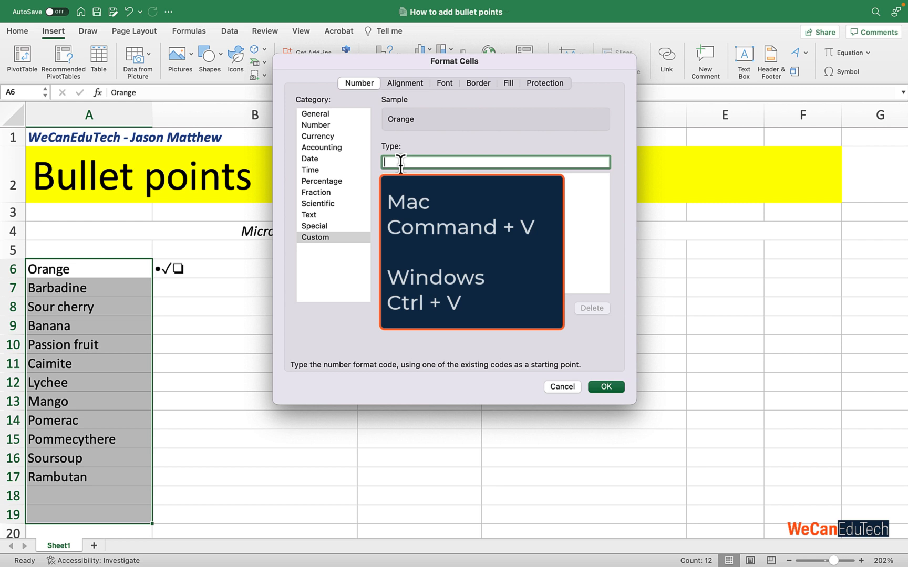
text(•)
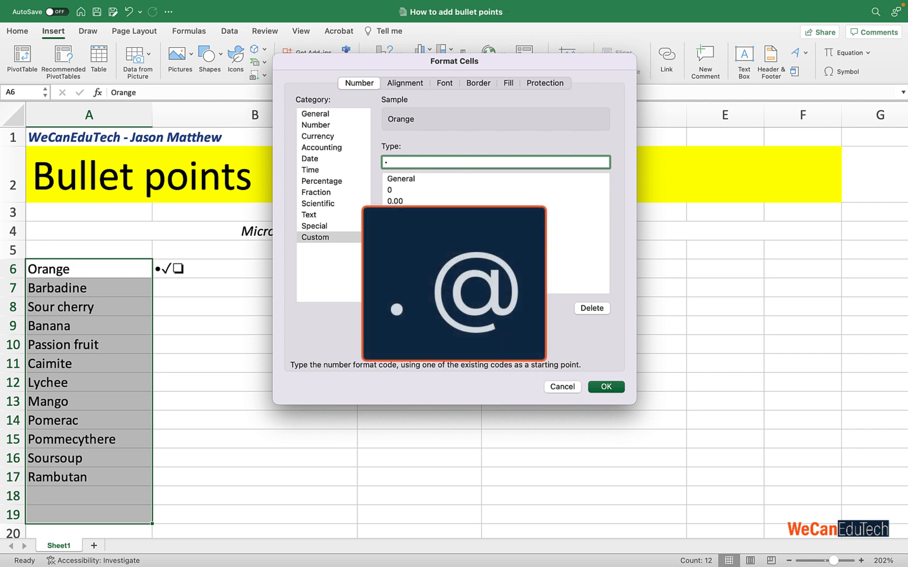
text(@)
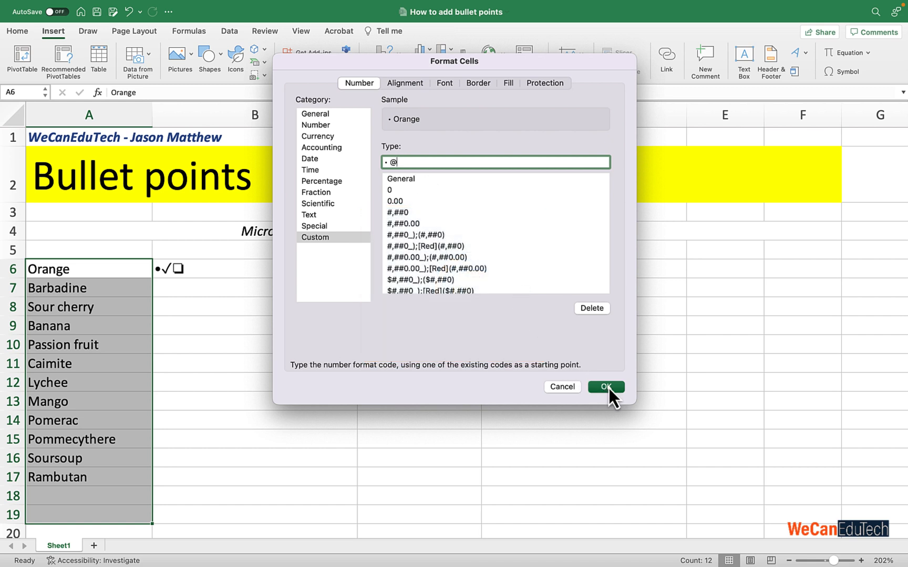
click(605, 386)
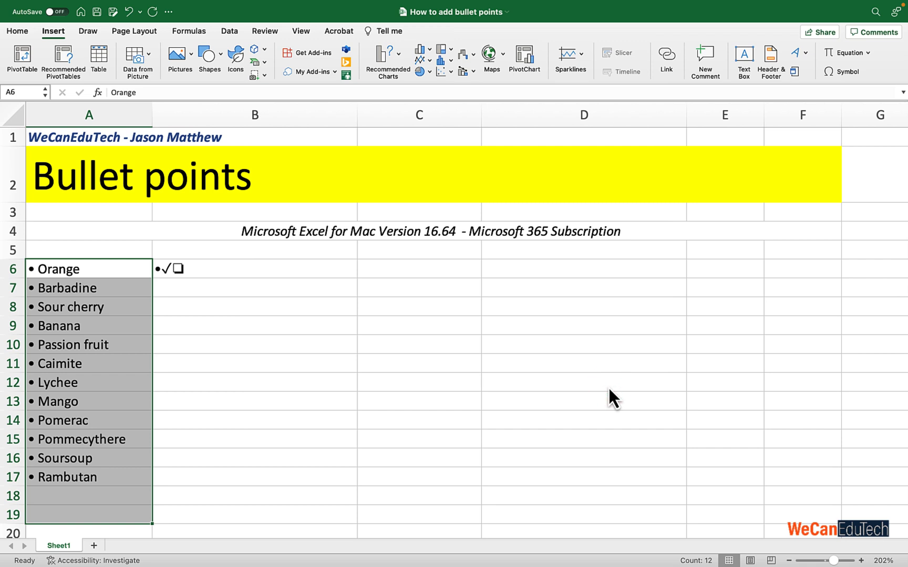
mouse_move(89, 495)
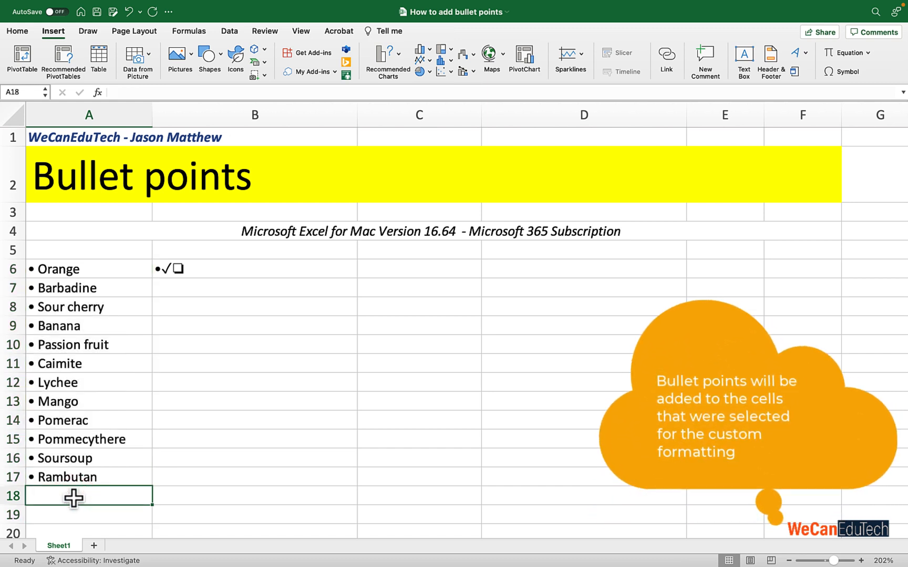
Type 'Plum' into A18 below Rambutan.
text(P)
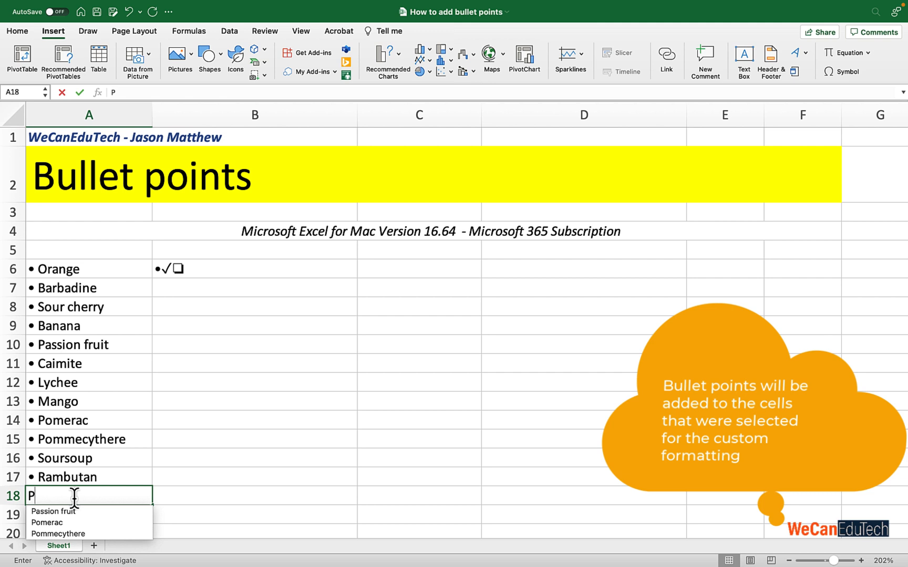
text(lum)
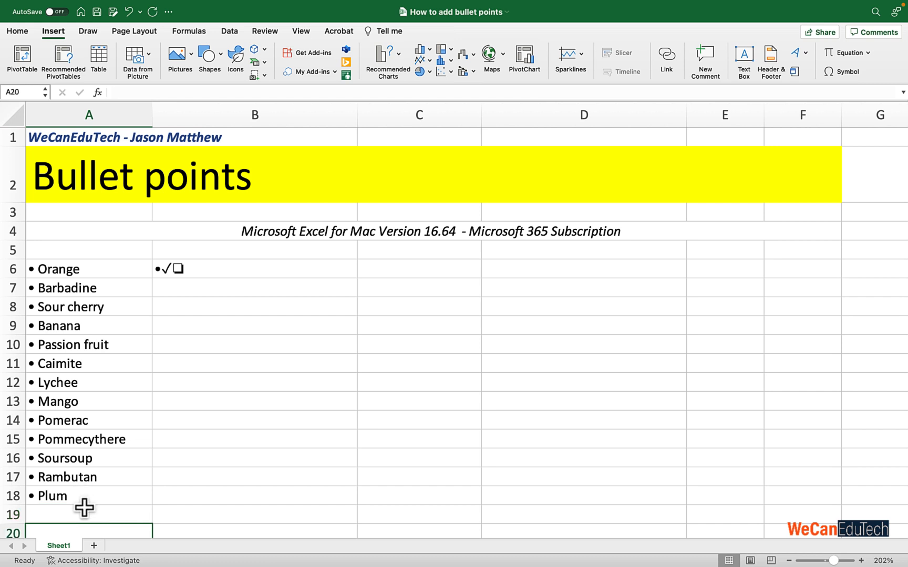
mouse_move(89, 282)
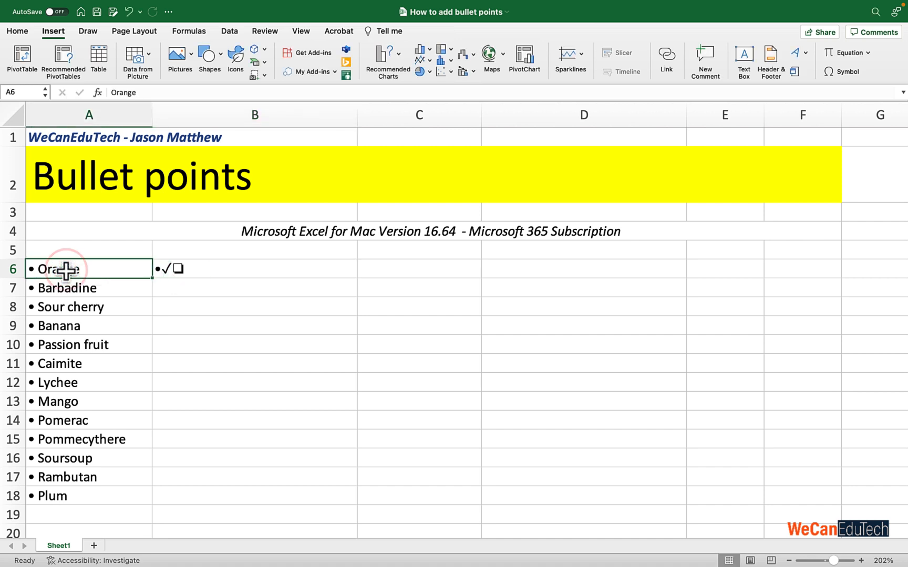
Change the custom format of Orange through Plum to '✓ @'.
drag(87, 267, 87, 463)
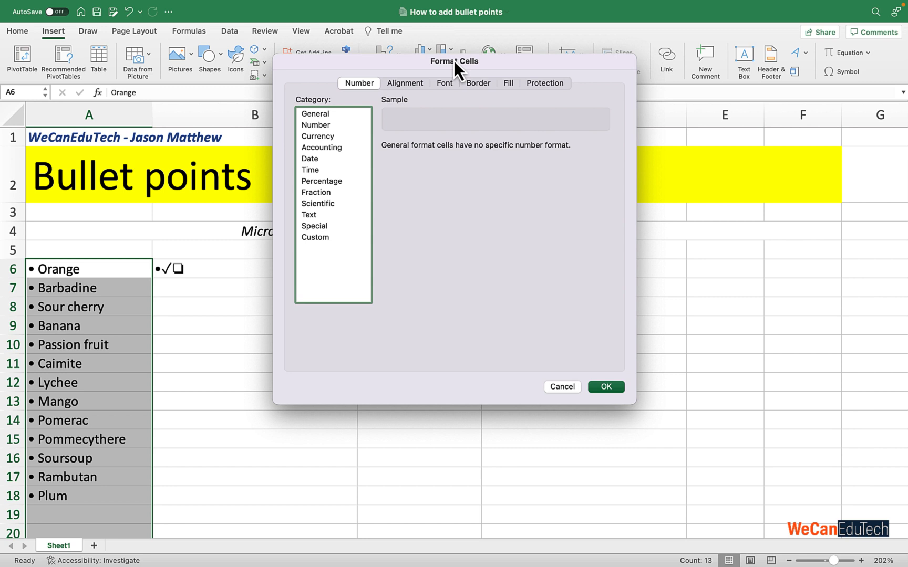
click(316, 237)
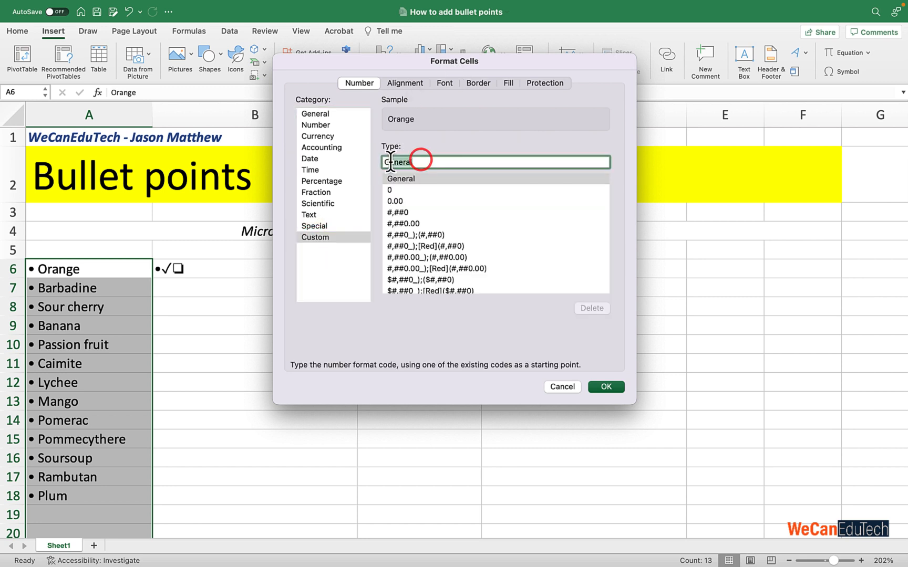
key(Delete)
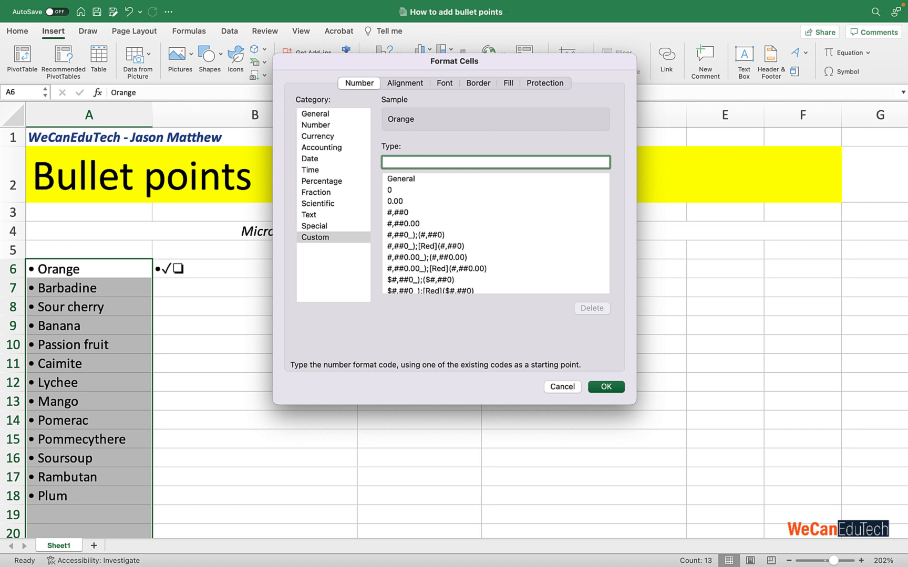
text(✓)
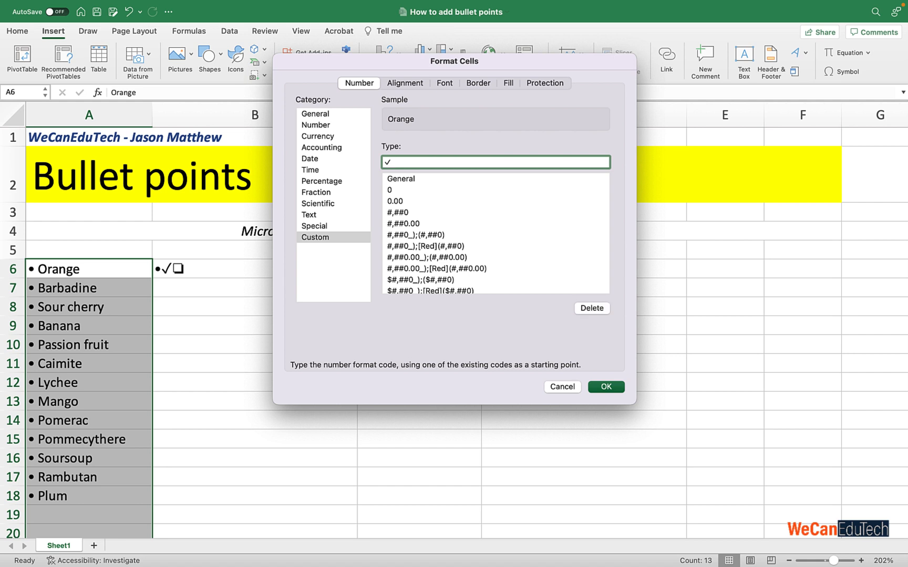
click(495, 161)
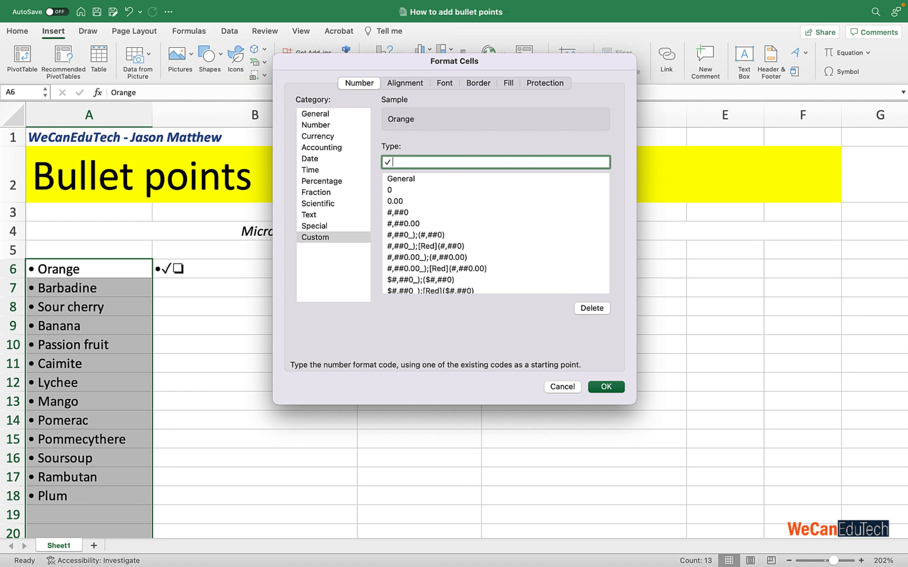
text(@)
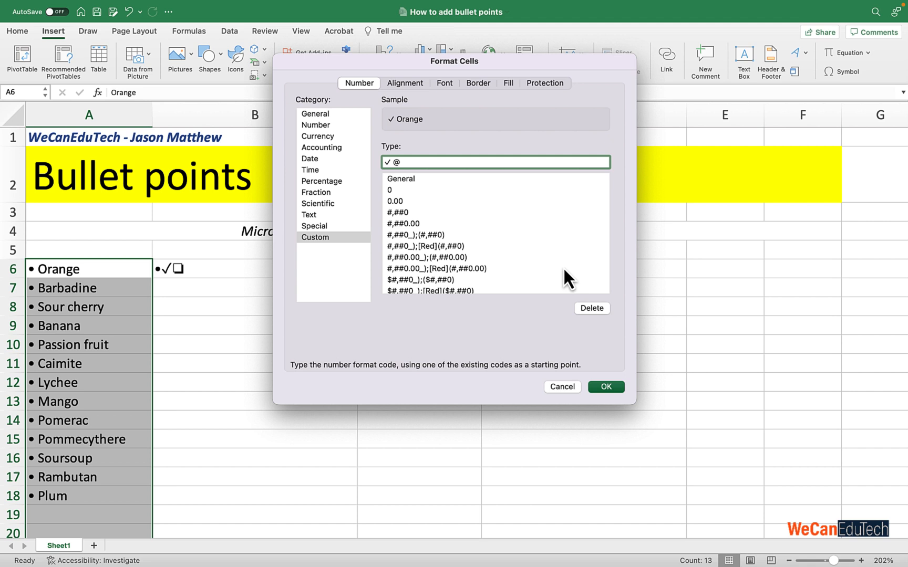
click(605, 386)
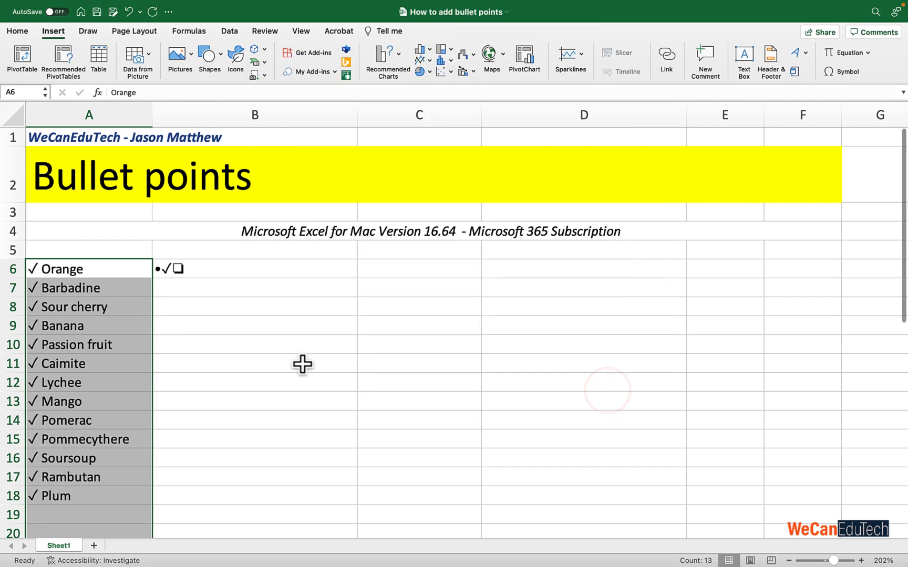
mouse_move(40, 402)
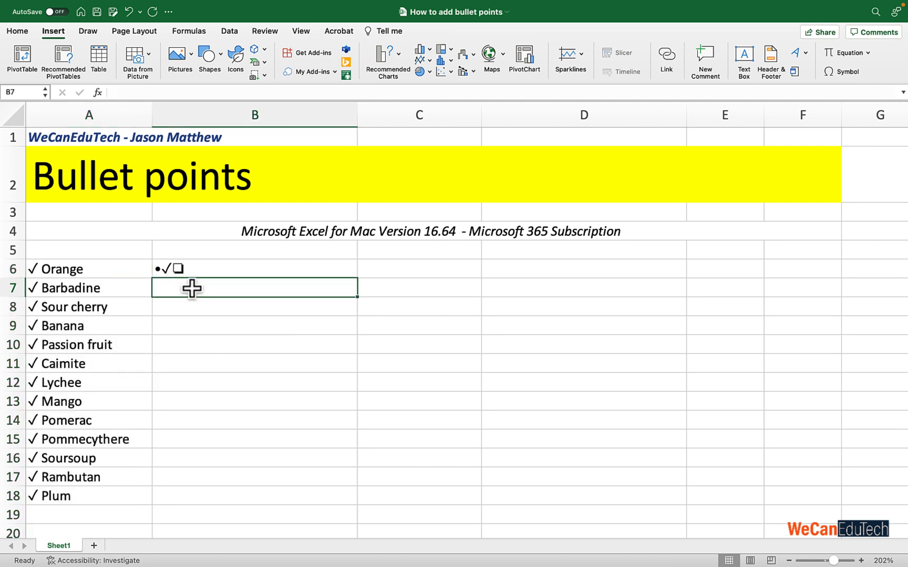
mouse_move(206, 291)
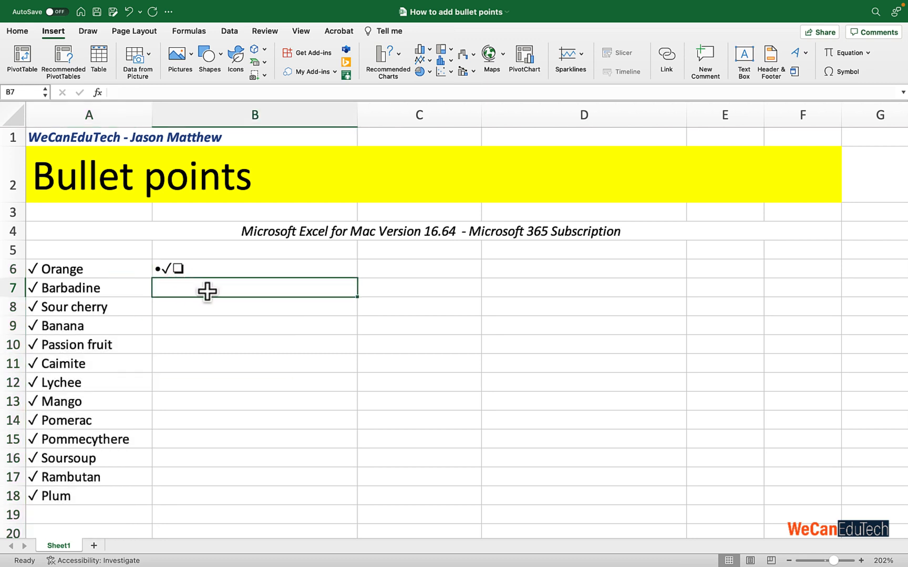